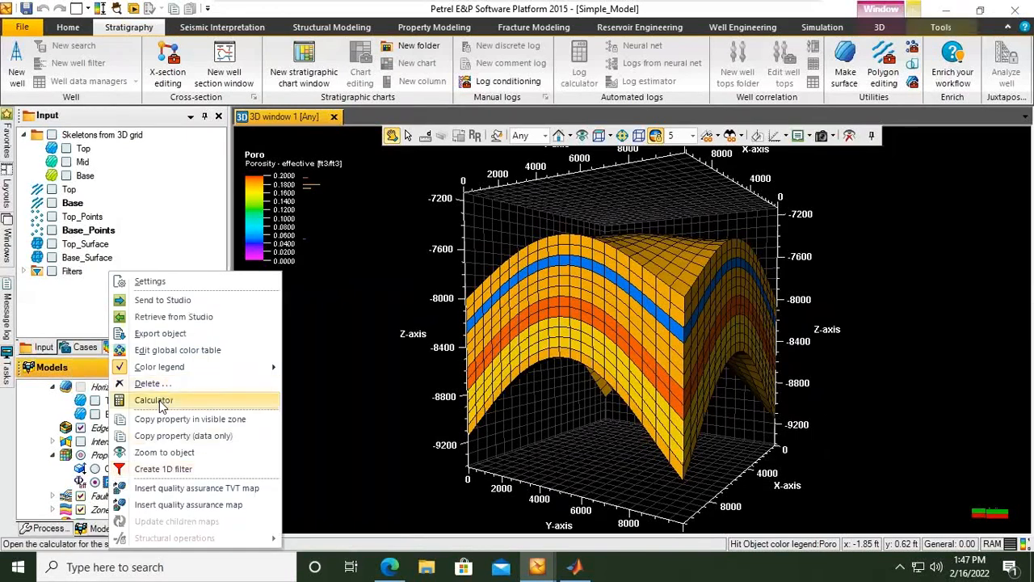
Step: Launch the grid property calculator and choose Permeability X as the result template
{"action": "left_click", "coordinate": [153, 400]}
{"action": "type", "text": "Perm"}
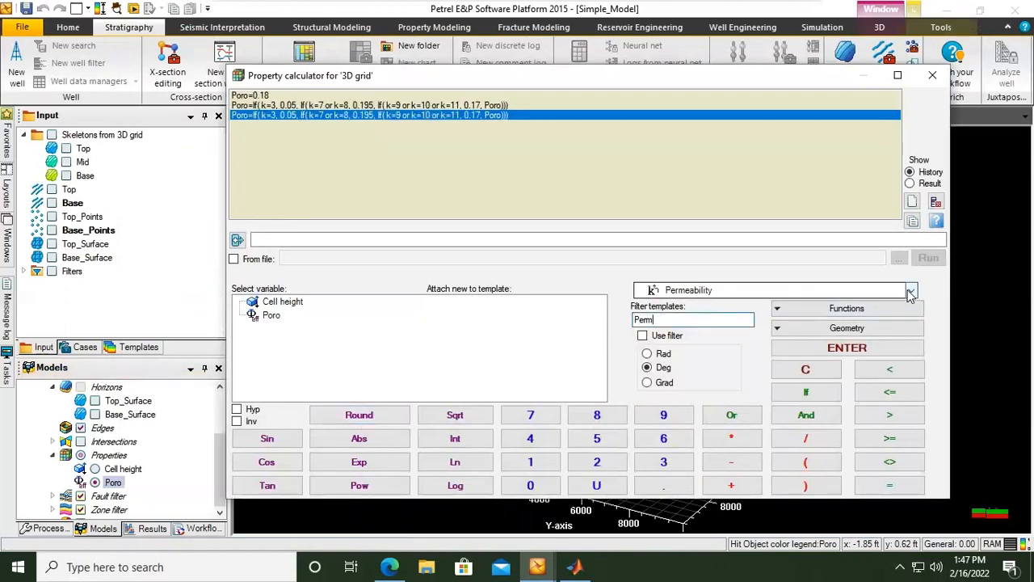
{"action": "left_click", "coordinate": [912, 291]}
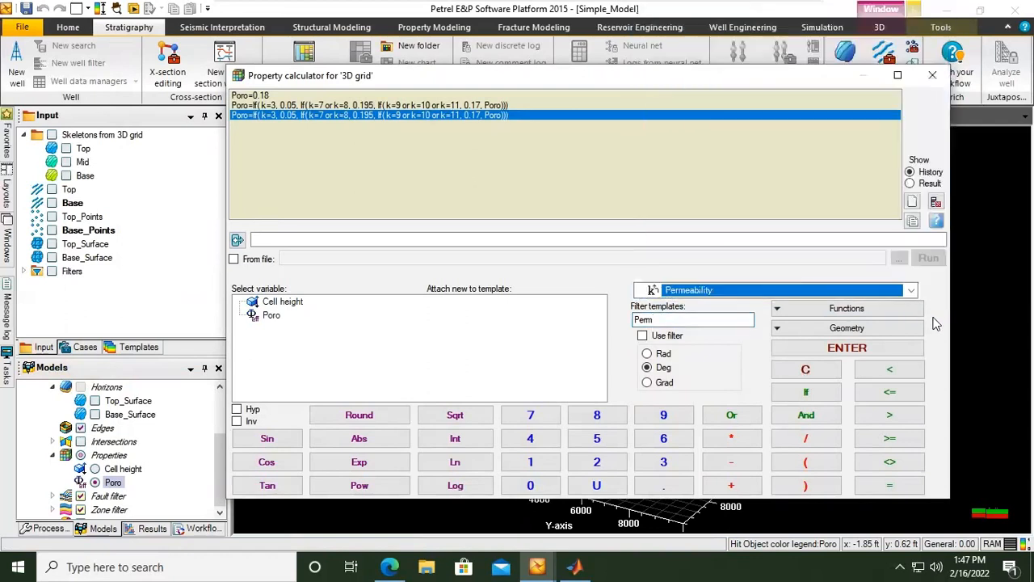
{"action": "left_click", "coordinate": [911, 289]}
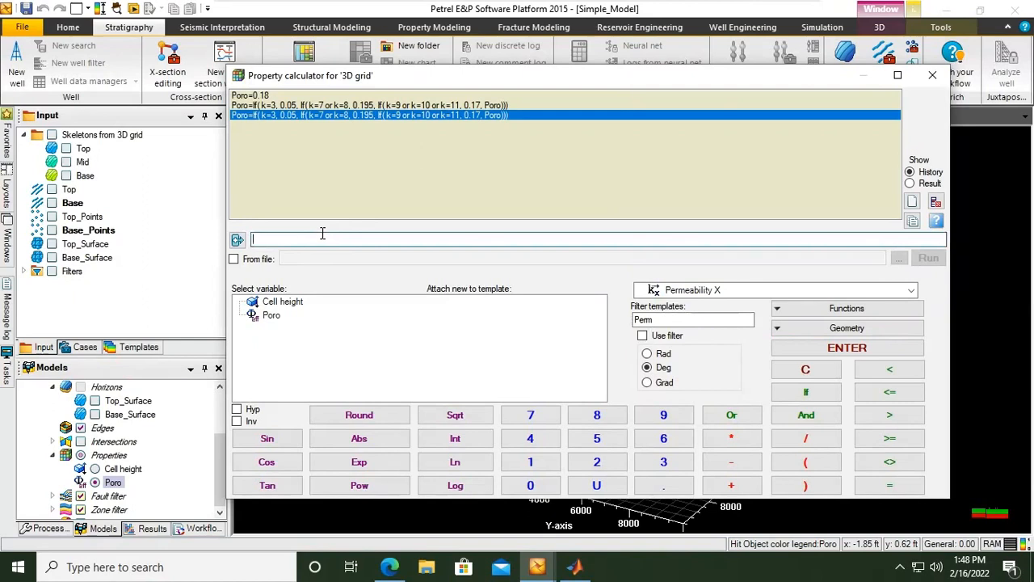
Step: Begin the expression PermX= with If(k=1, 230, ...) for layer 1
{"action": "type", "text": "P"}
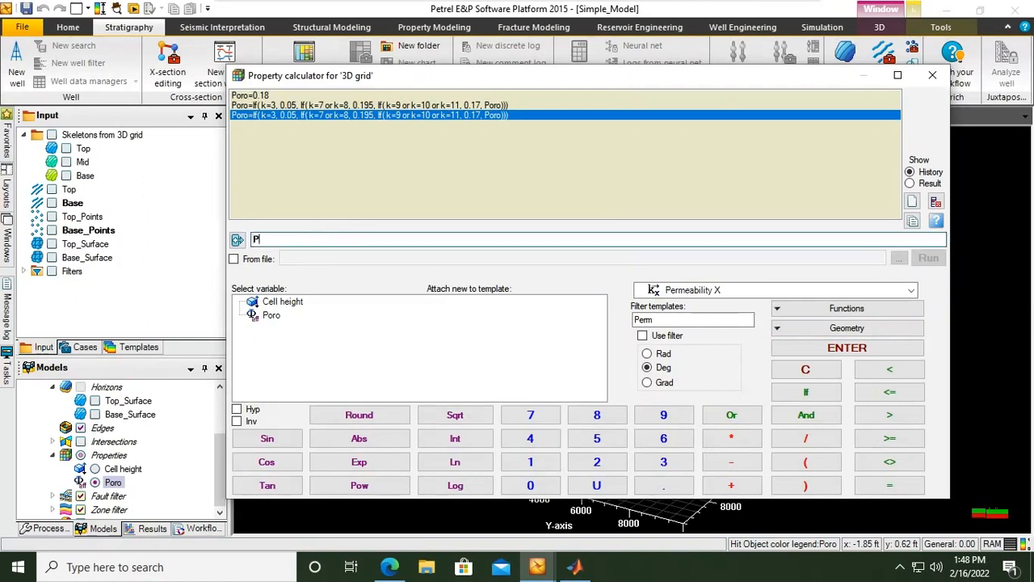
{"action": "type", "text": "ermX"}
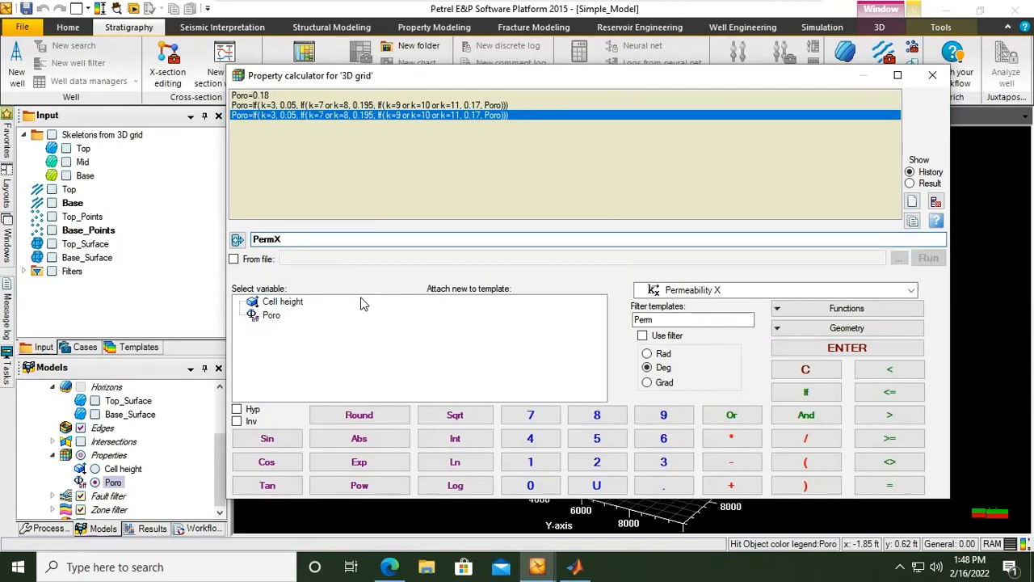
{"action": "left_click", "coordinate": [805, 393]}
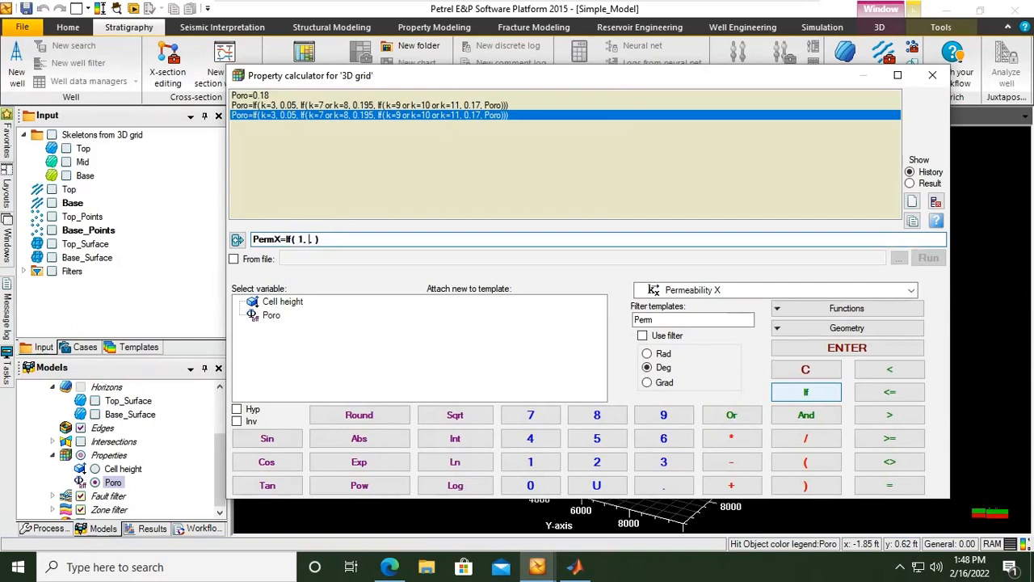
{"action": "type", "text": "2"}
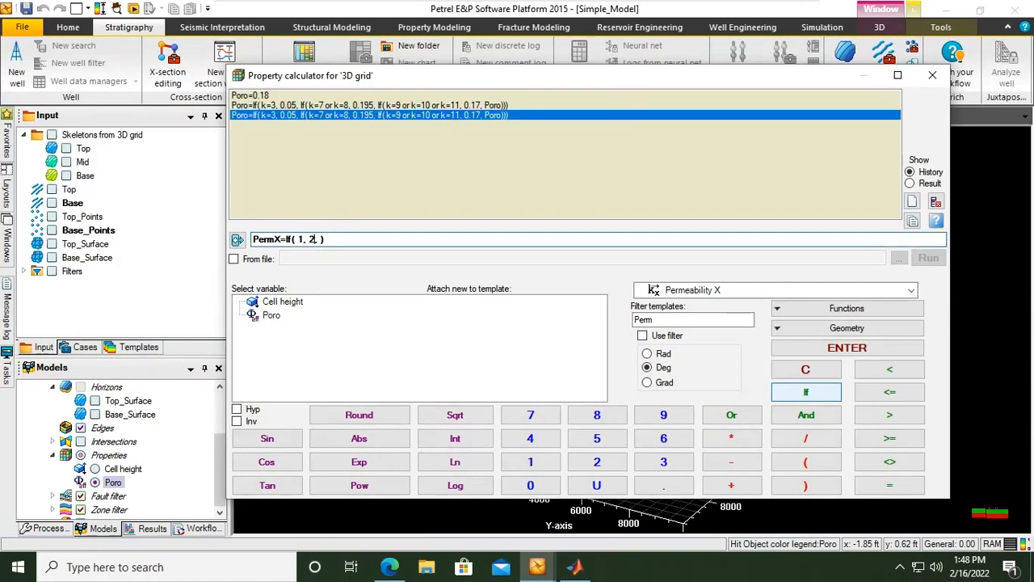
{"action": "type", "text": "30,If( k=, ,"}
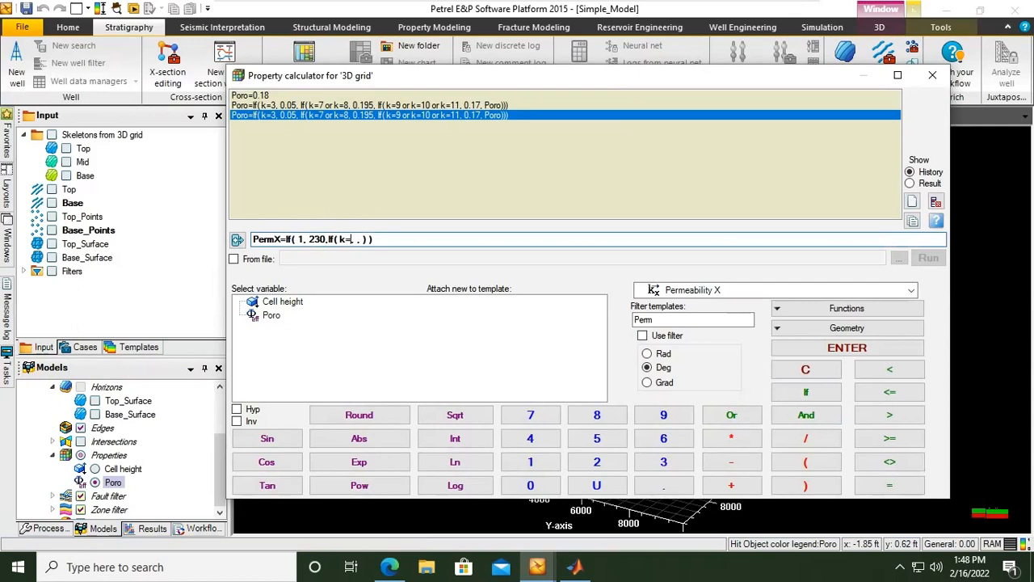
Step: Nest If(k=2, 345, ...) and start the layer 3 condition
{"action": "type", "text": "2"}
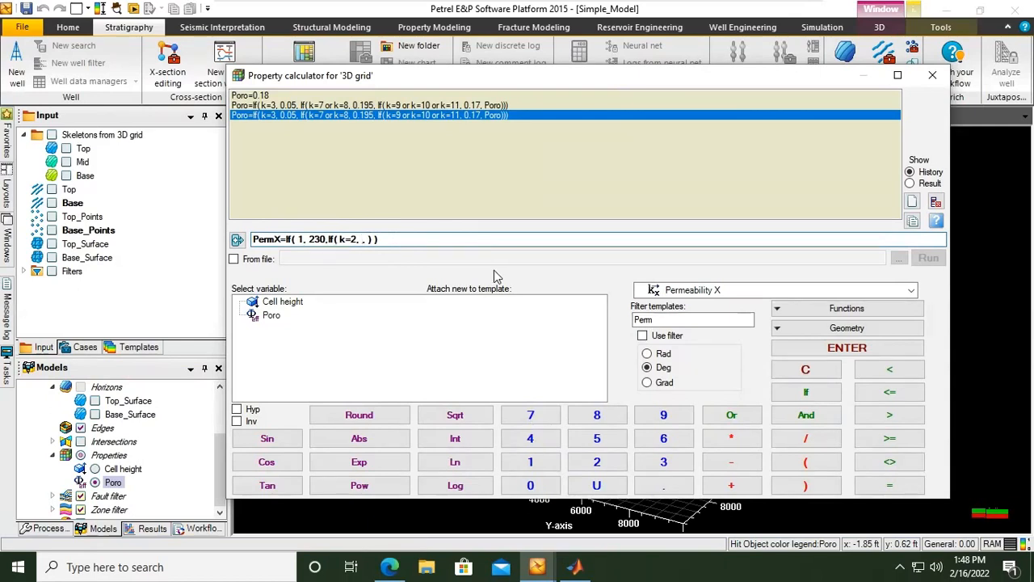
{"action": "type", "text": "345"}
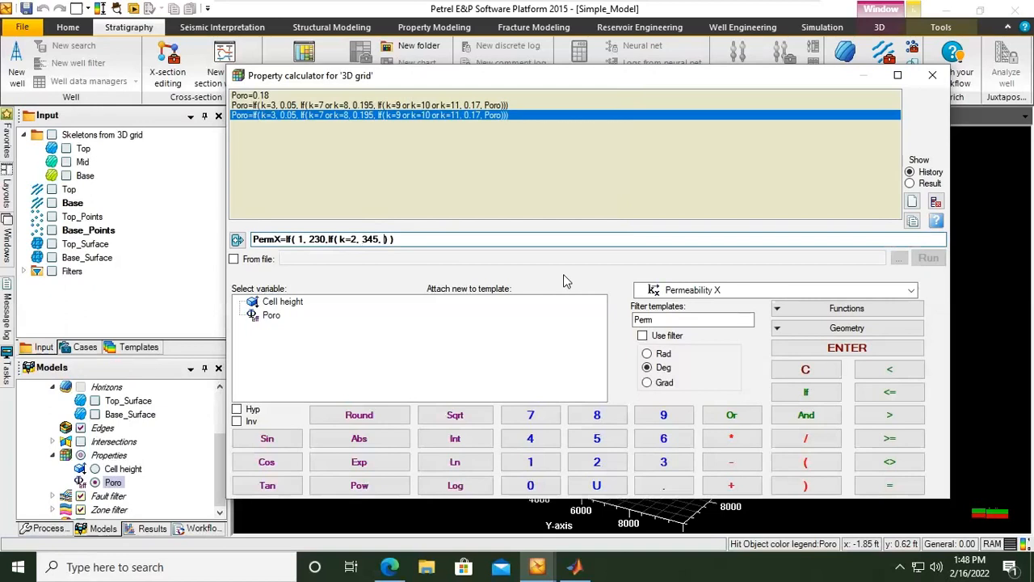
{"action": "left_click", "coordinate": [805, 393]}
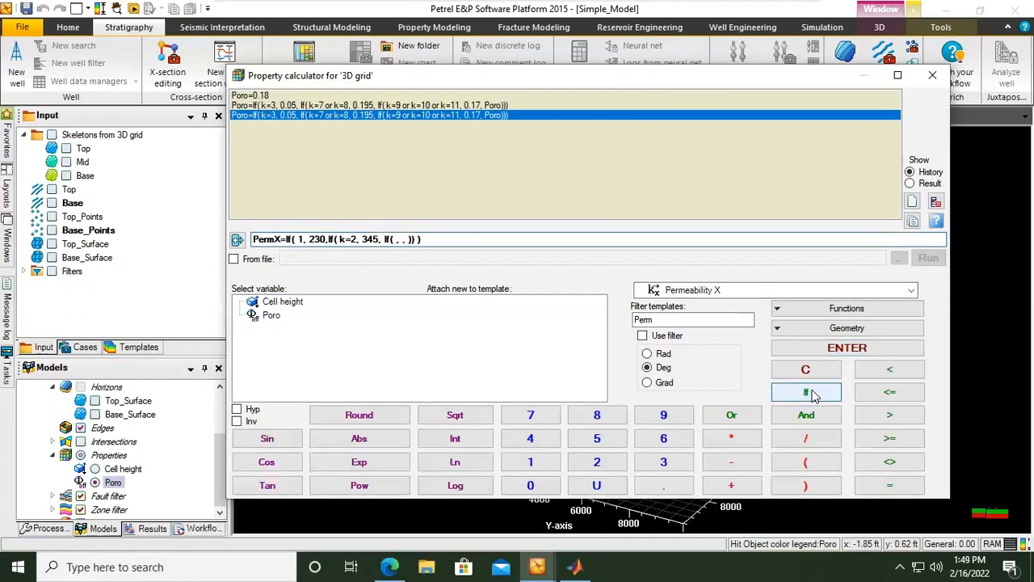
{"action": "left_click", "coordinate": [805, 393]}
{"action": "type", "text": "k=3"}
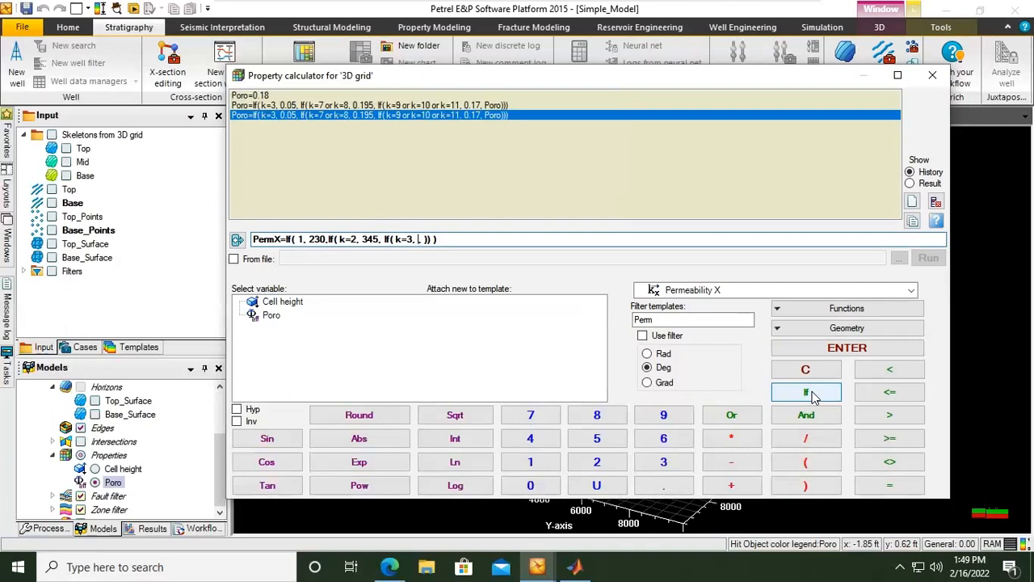
Step: Assign layer 3 → 20, layer 4 → 260 and layer 5 → 255 in nested If clauses
{"action": "type", "text": "20,"}
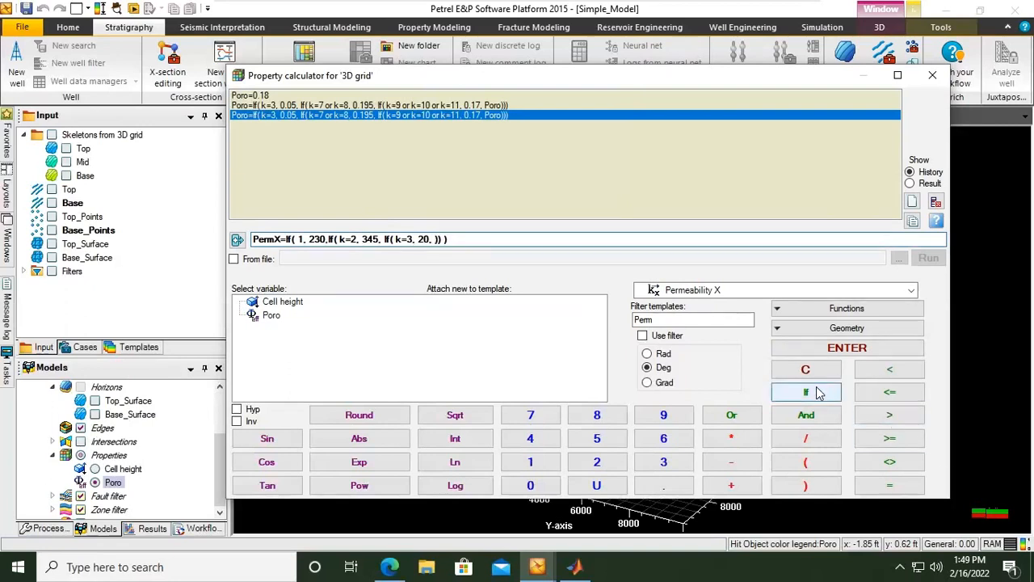
{"action": "left_click", "coordinate": [805, 392]}
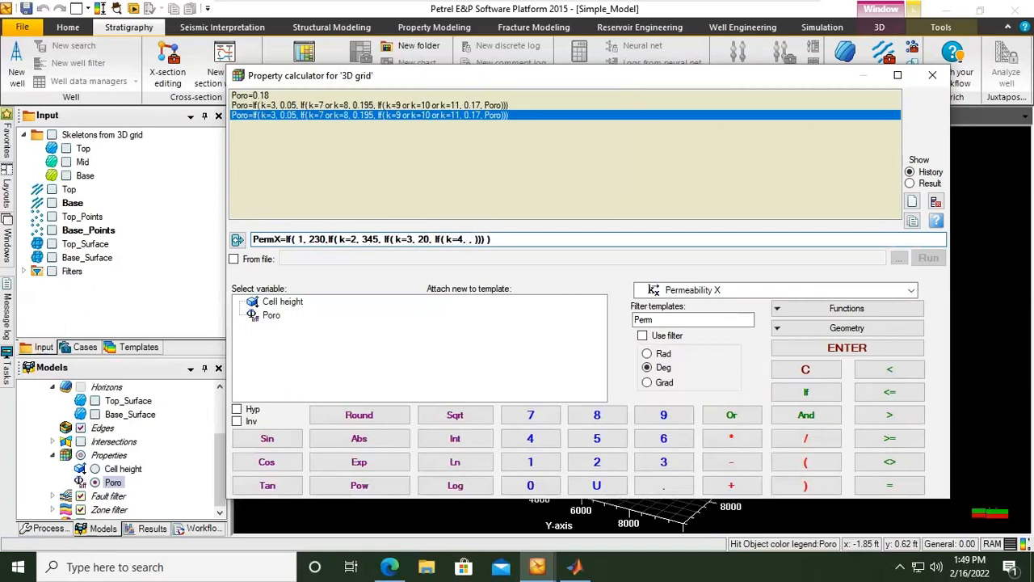
{"action": "type", "text": "260"}
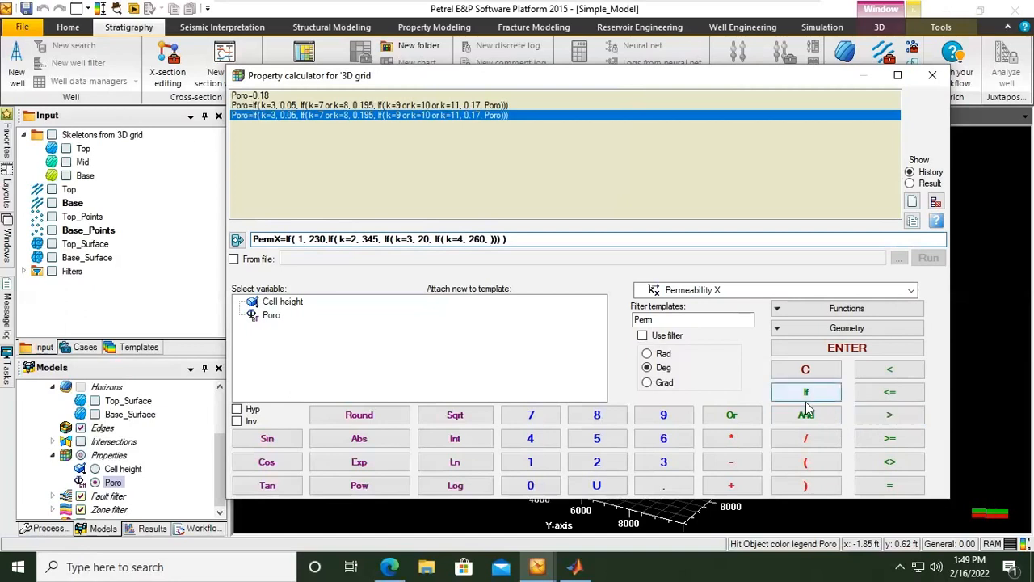
{"action": "left_click", "coordinate": [805, 393]}
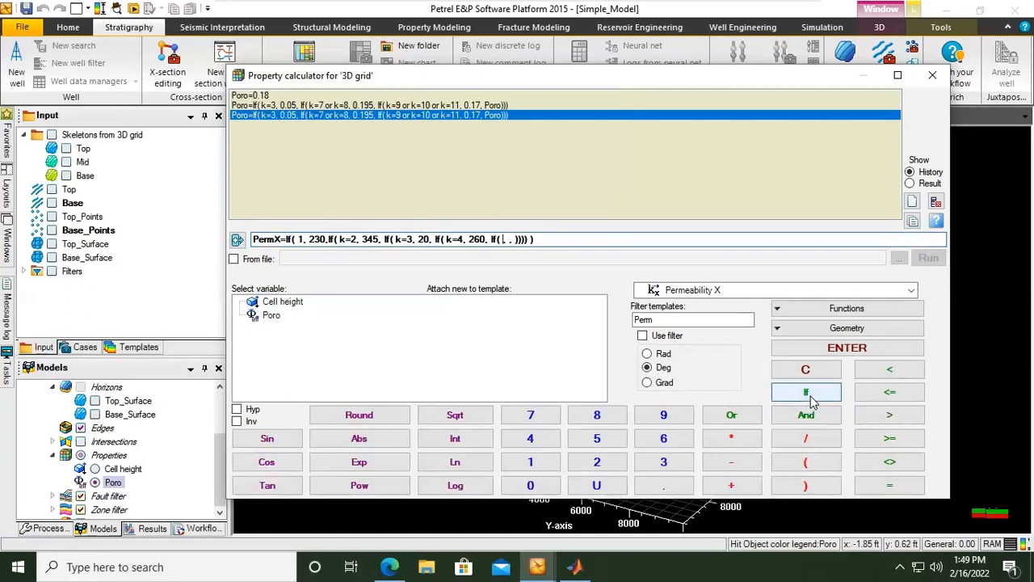
{"action": "left_click", "coordinate": [805, 392]}
{"action": "type", "text": "k=5"}
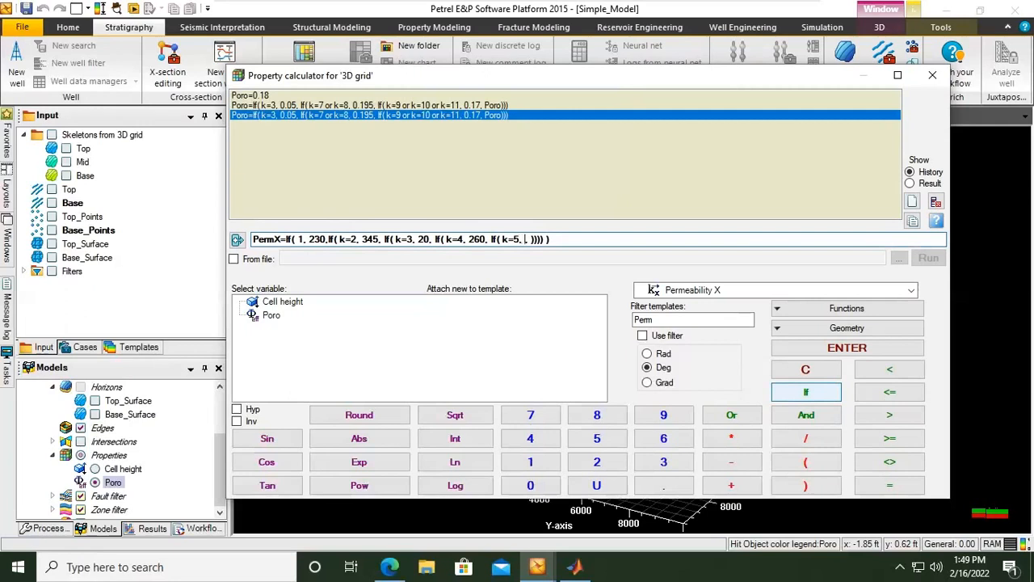
{"action": "type", "text": "255,"}
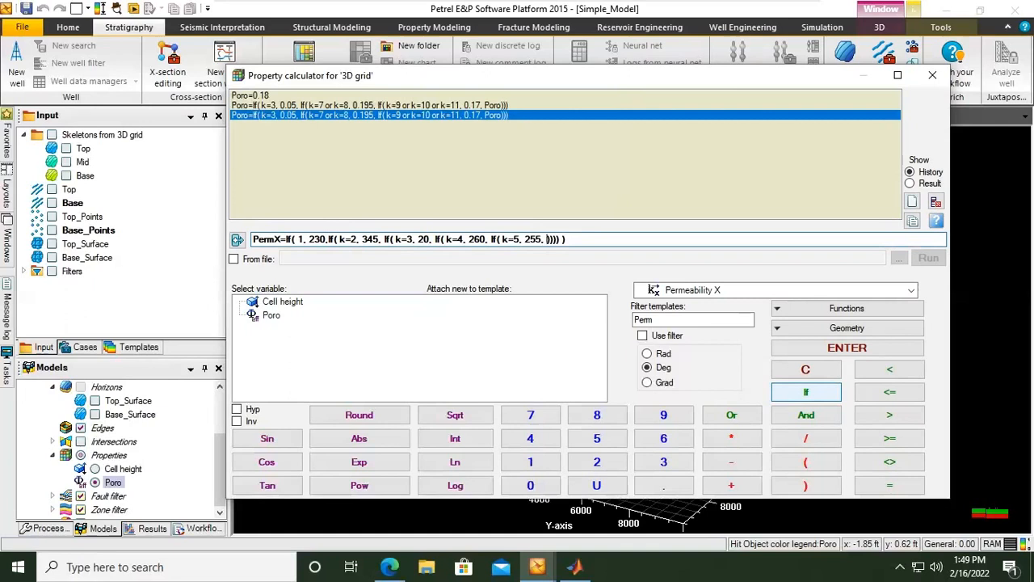
Step: Assign layer 6 → 190 and layer 7 → 330, then nest the layer 8 condition
{"action": "left_click", "coordinate": [805, 393]}
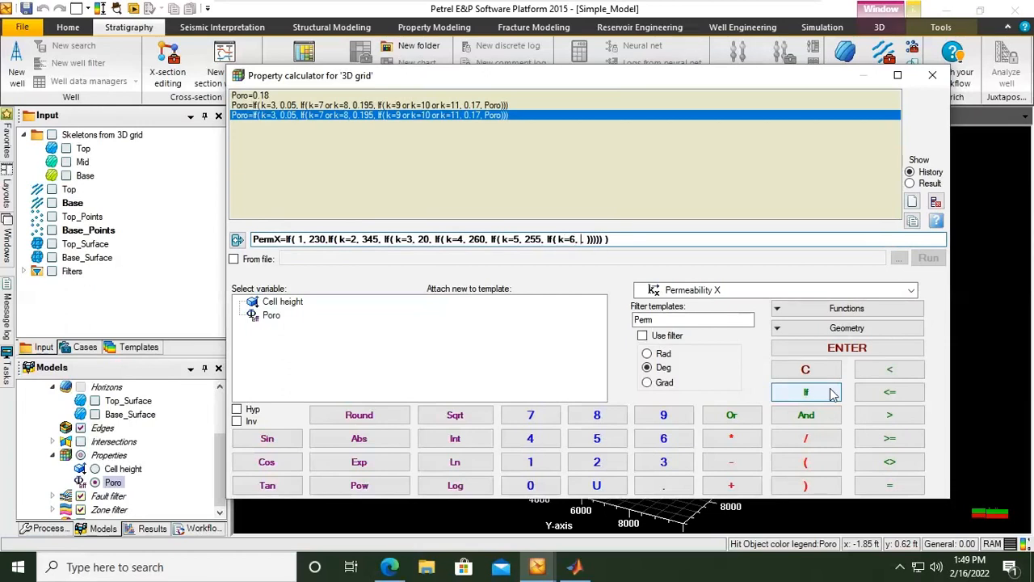
{"action": "type", "text": "190,"}
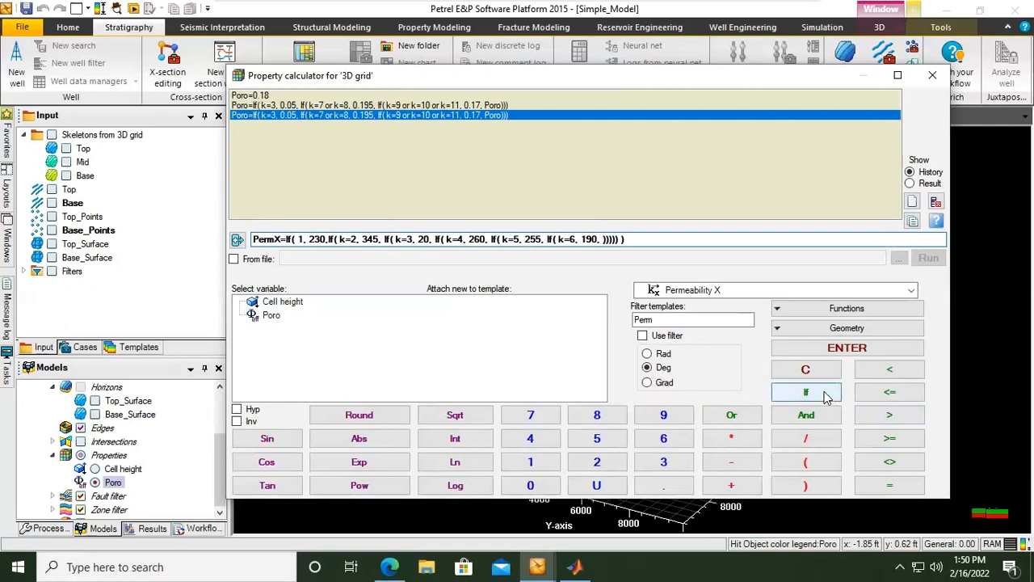
{"action": "left_click", "coordinate": [805, 393]}
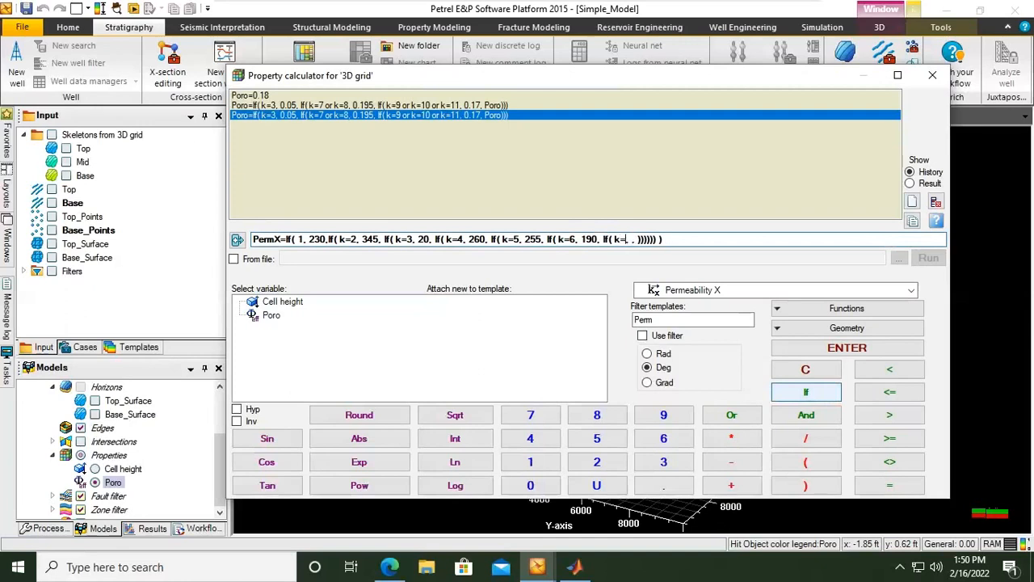
{"action": "type", "text": "7,"}
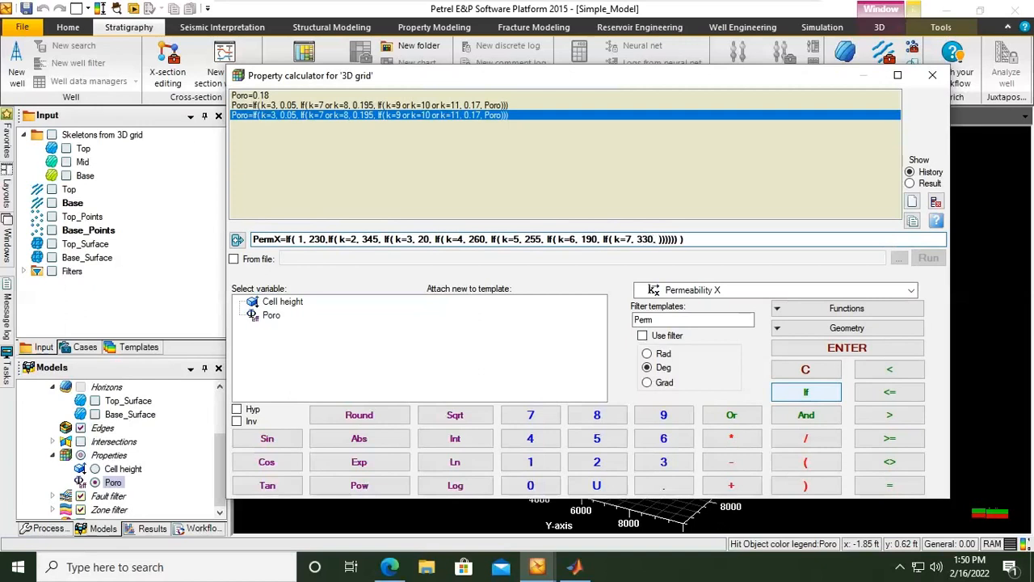
{"action": "left_click", "coordinate": [805, 393]}
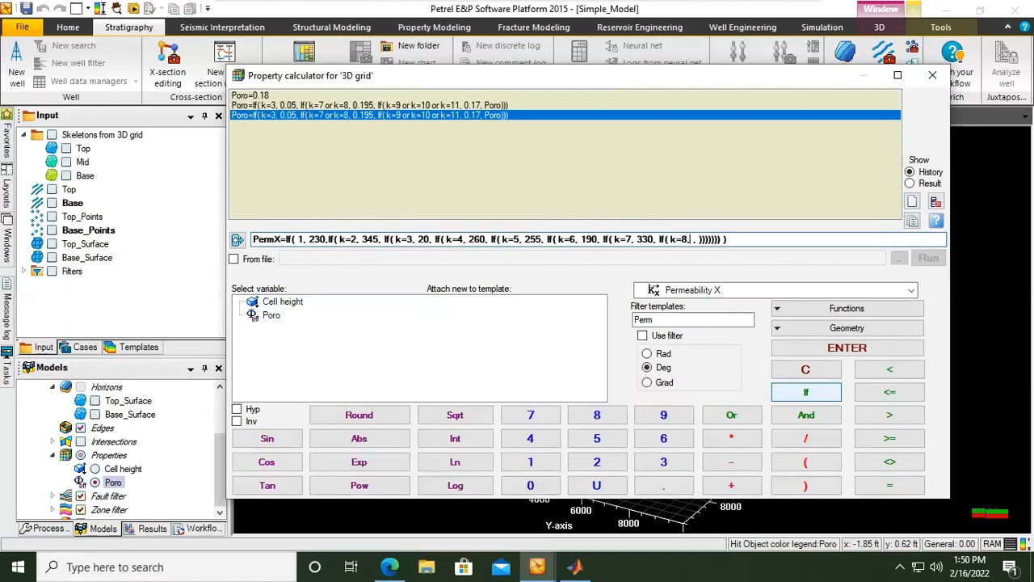
Step: Assign layer 8 → 335 and layer 9 → 290 in further nested If clauses
{"action": "type", "text": "250"}
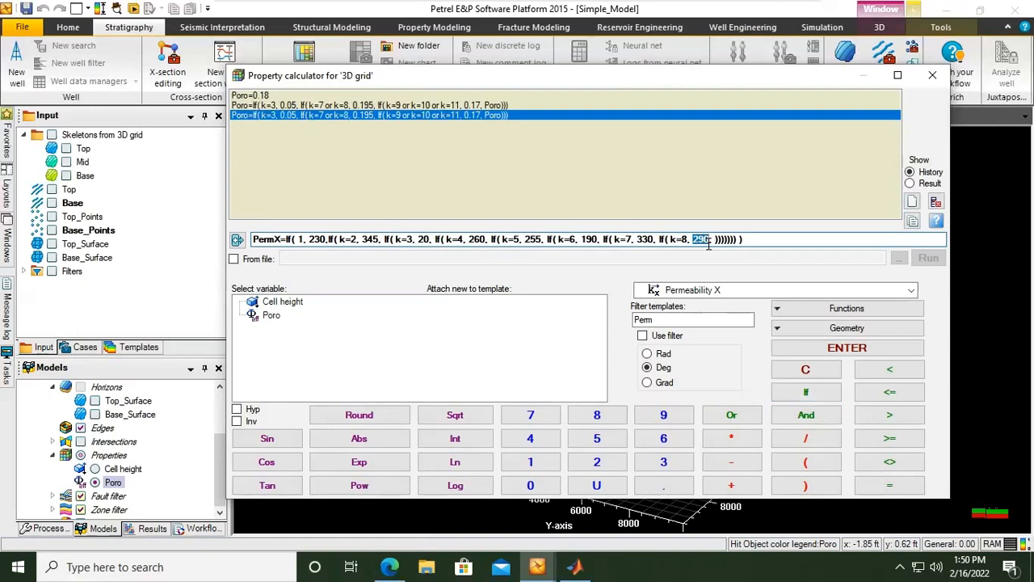
{"action": "type", "text": "335,"}
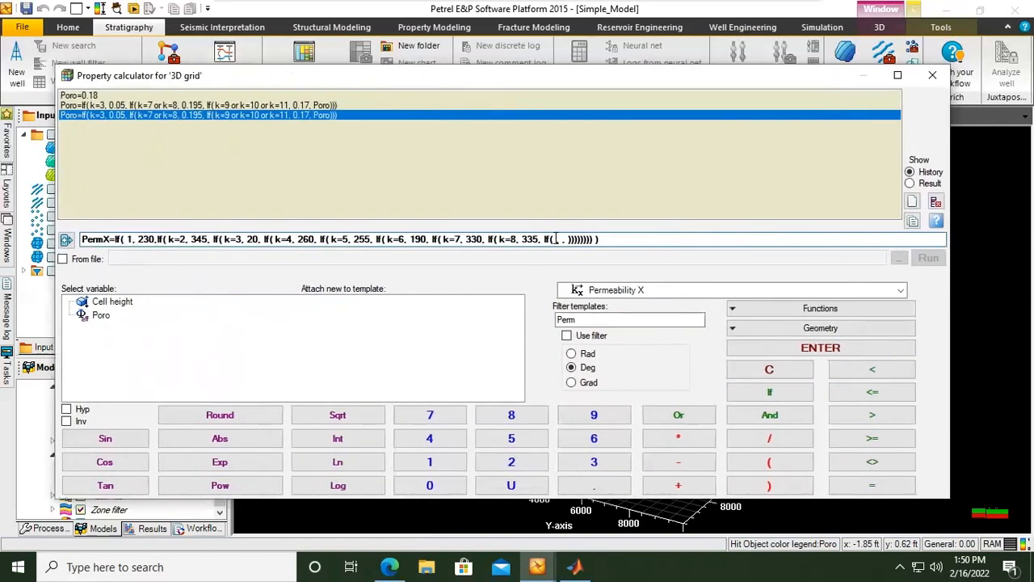
{"action": "type", "text": "k=9,"}
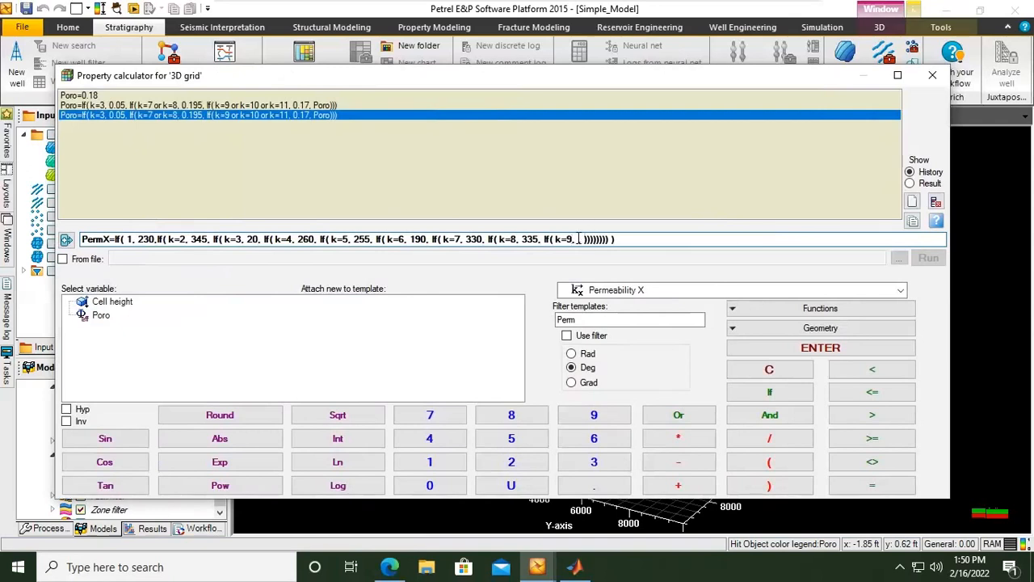
{"action": "type", "text": "290,"}
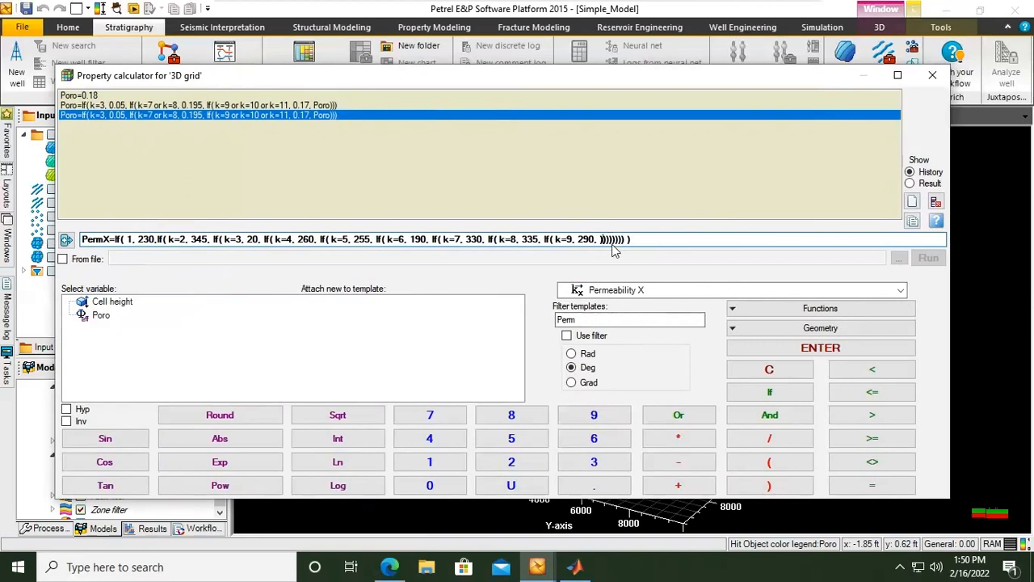
{"action": "left_click", "coordinate": [769, 393]}
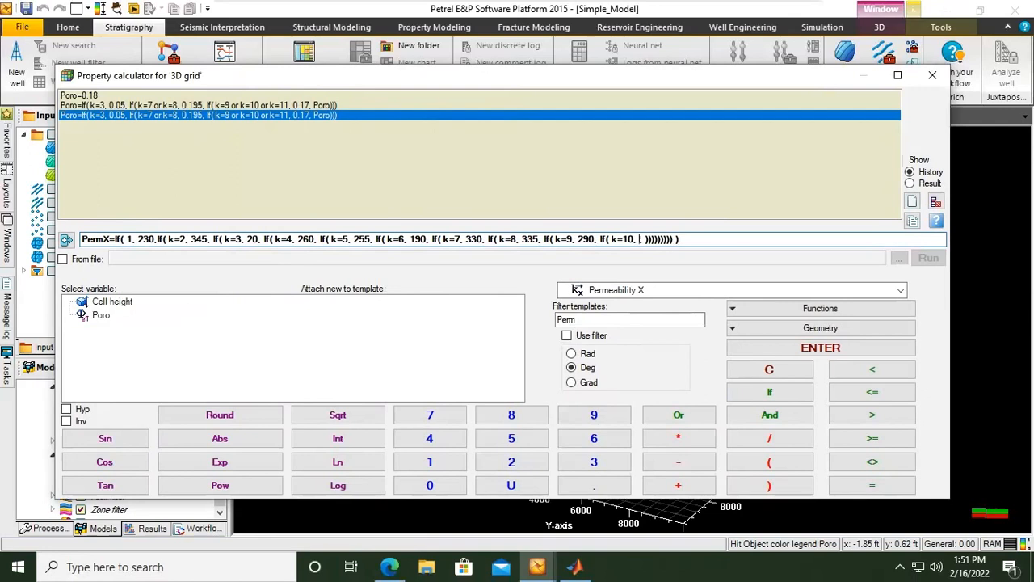
Step: Finish with layer 10 → 340, layer 11 → 285, fallback 260, and submit the formula
{"action": "type", "text": "340,"}
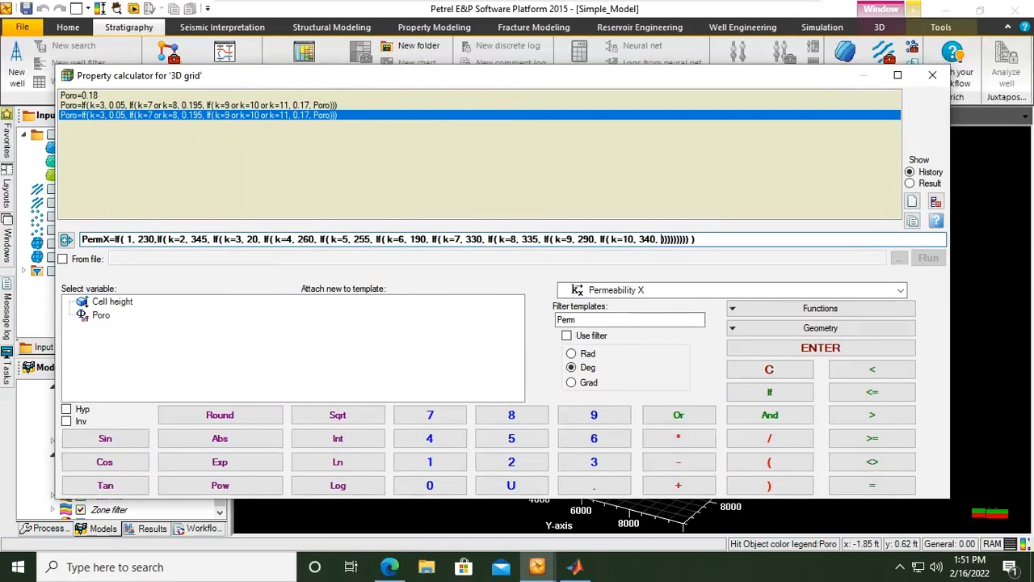
{"action": "type", "text": "k=1"}
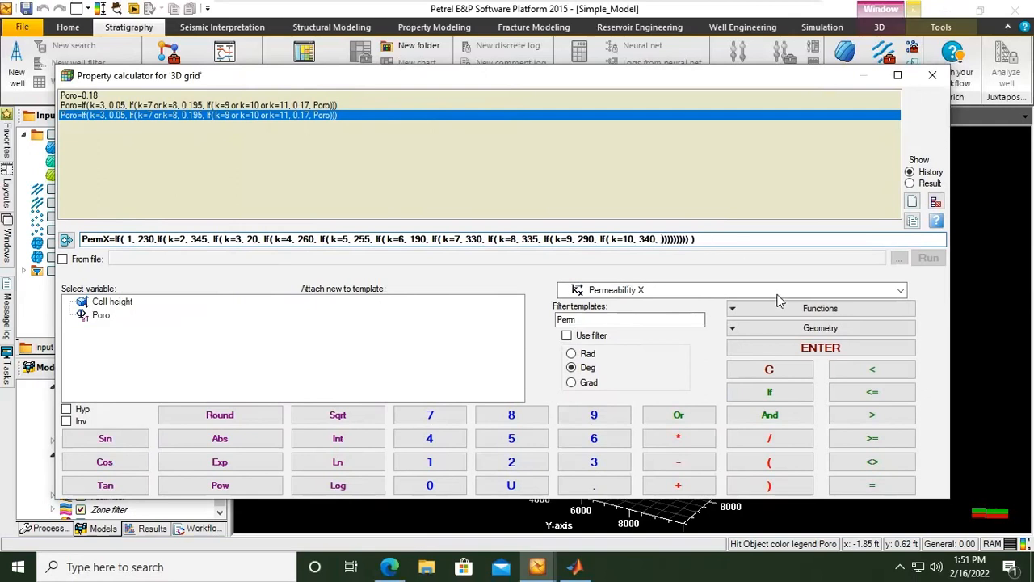
{"action": "left_click", "coordinate": [770, 393]}
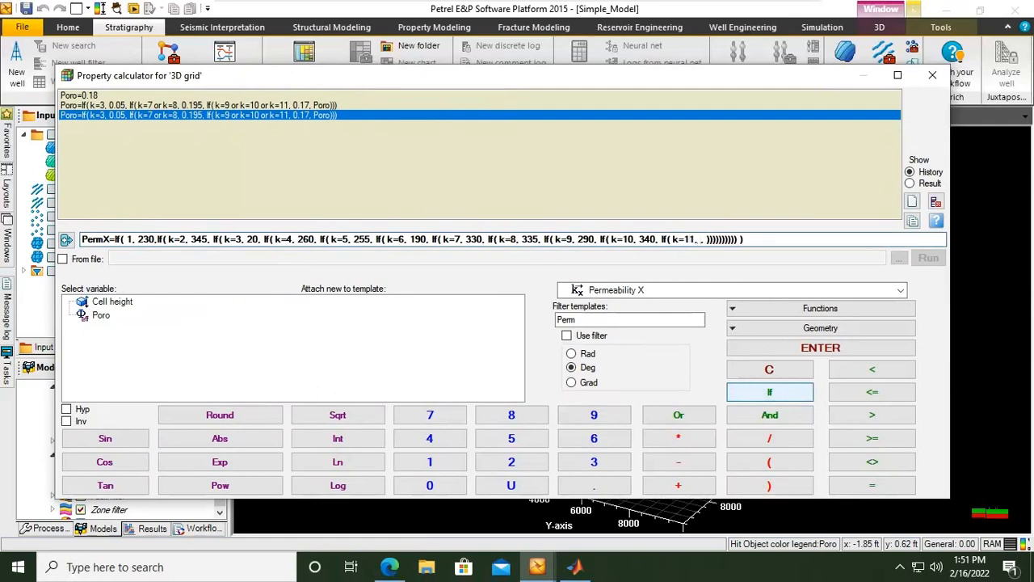
{"action": "type", "text": "2"}
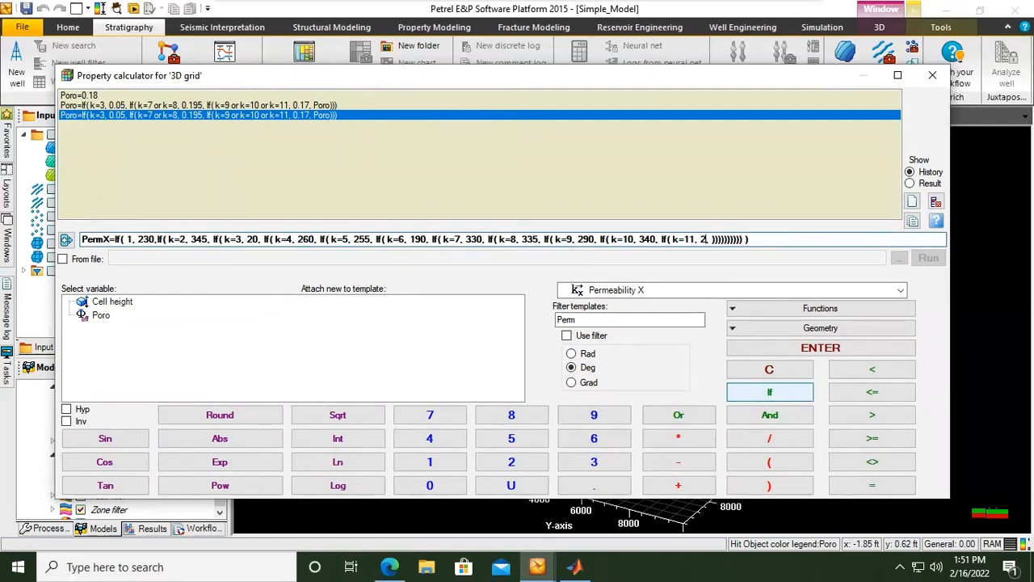
{"action": "type", "text": "85, 260"}
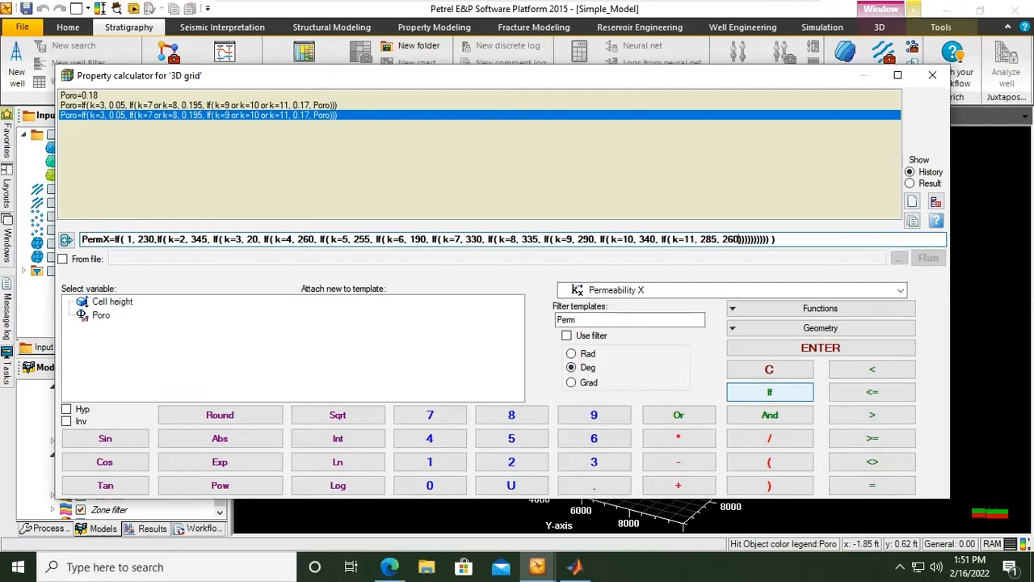
{"action": "mouse_move", "coordinate": [404, 111]}
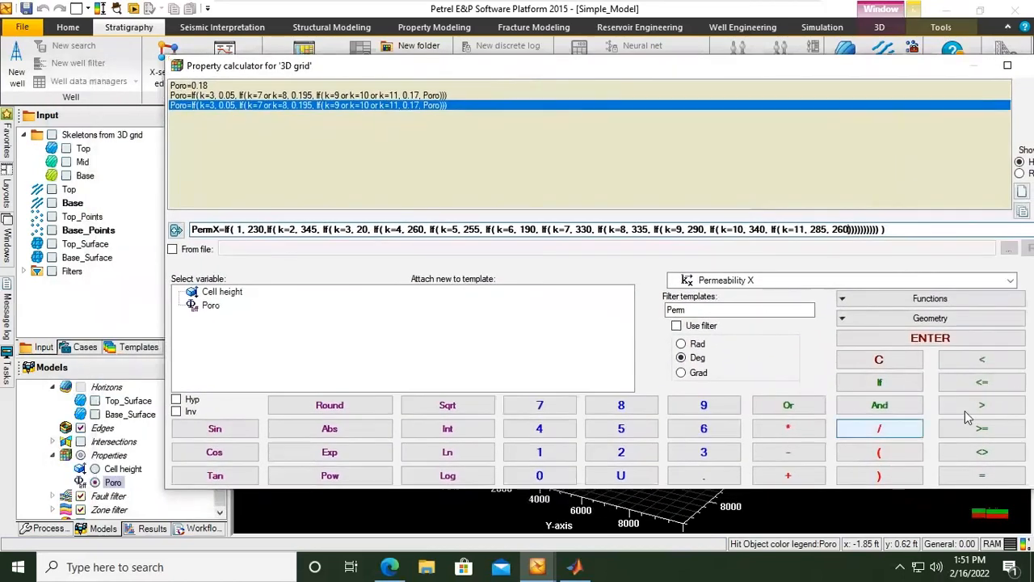
{"action": "left_click", "coordinate": [931, 337]}
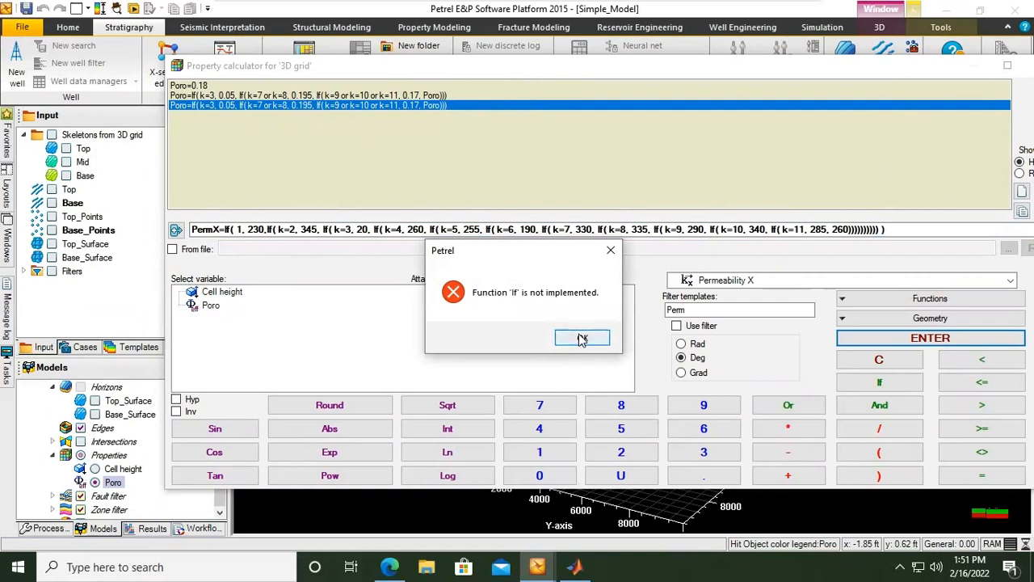
{"action": "left_click", "coordinate": [582, 338]}
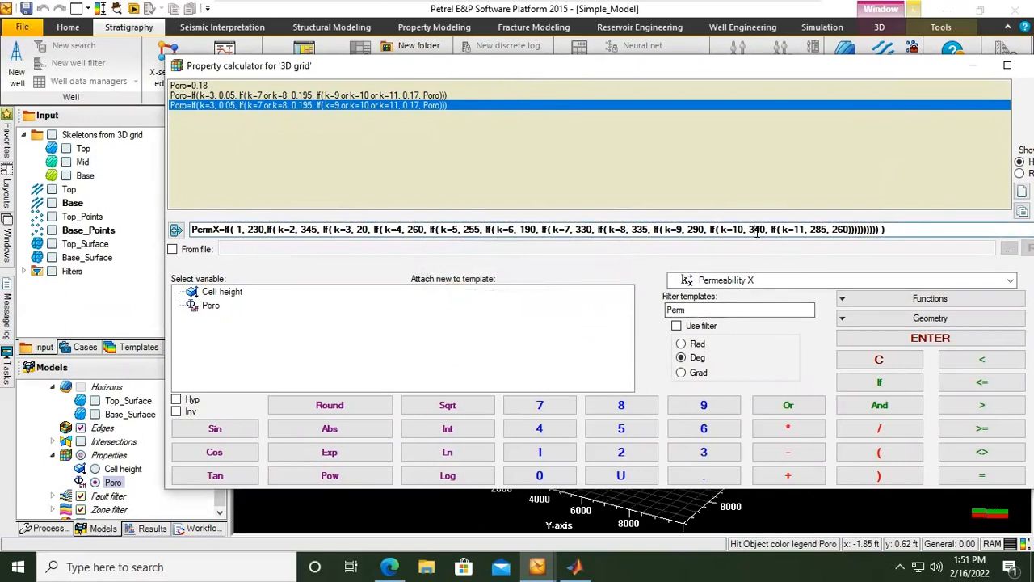
{"action": "mouse_move", "coordinate": [235, 251]}
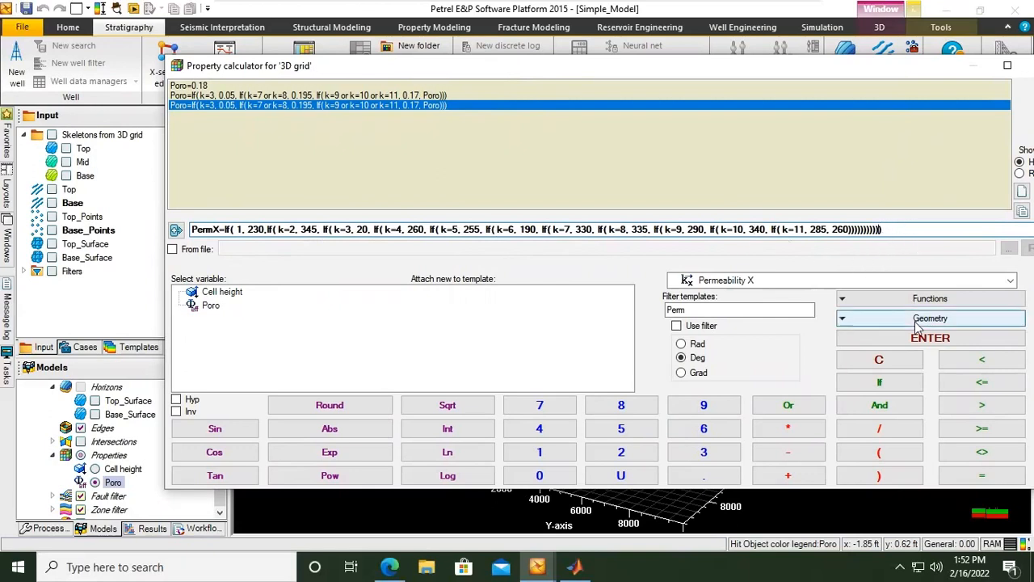
{"action": "left_click", "coordinate": [931, 337]}
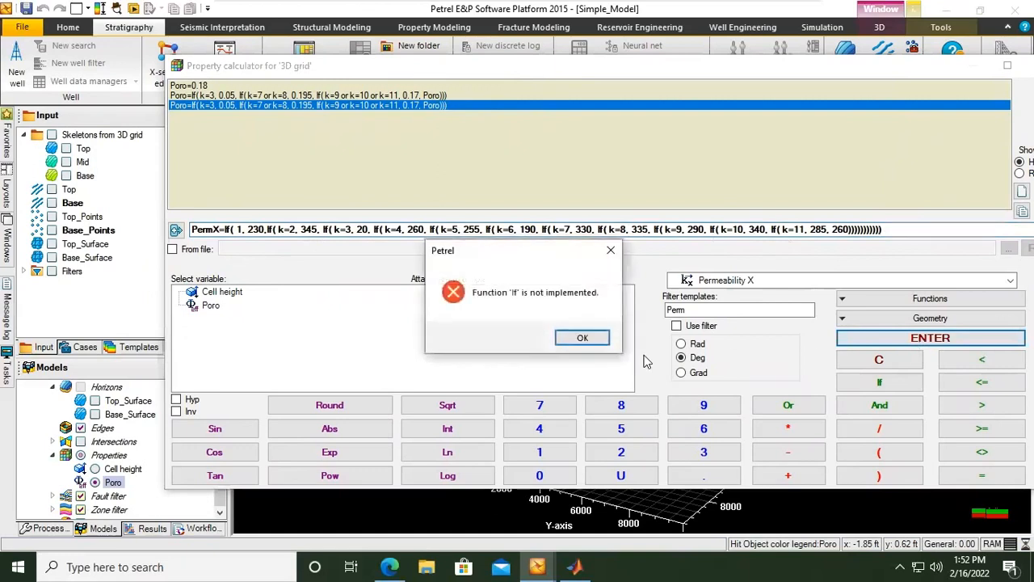
{"action": "mouse_move", "coordinate": [582, 337]}
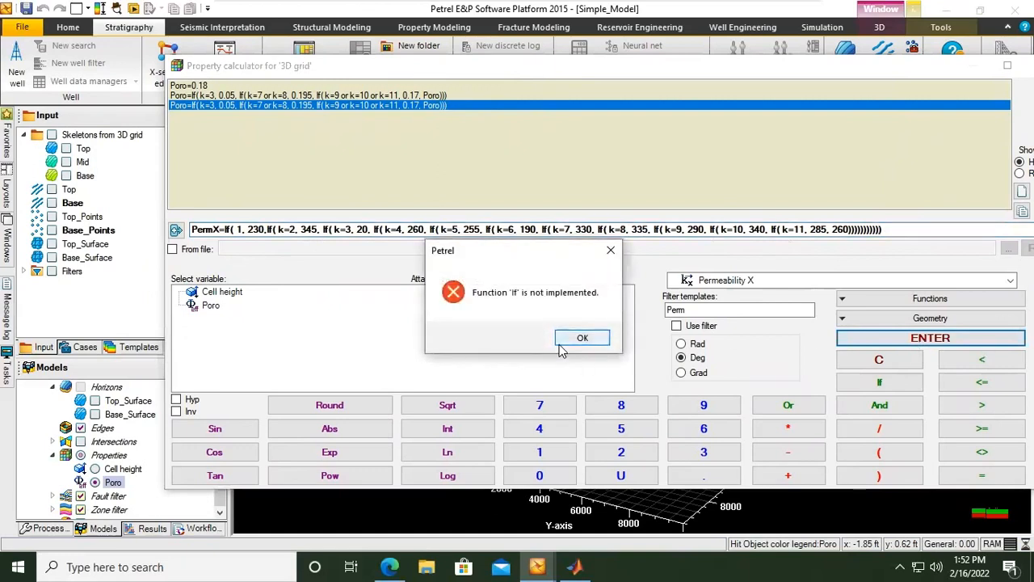
{"action": "left_click", "coordinate": [581, 338]}
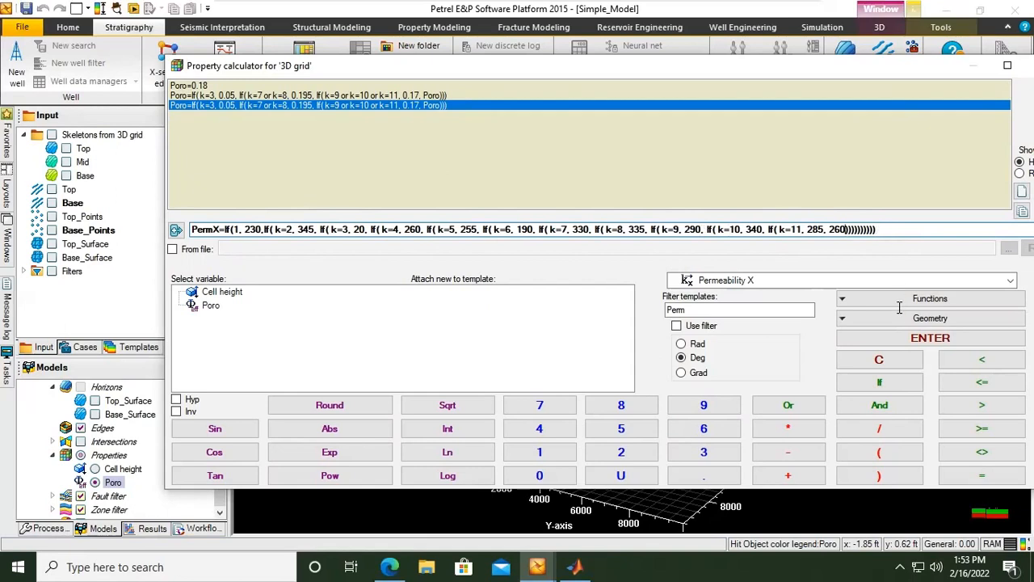
Step: Resubmit, dismiss the syntax error and fix the first clause to If(k=1, 230
{"action": "left_click", "coordinate": [929, 338]}
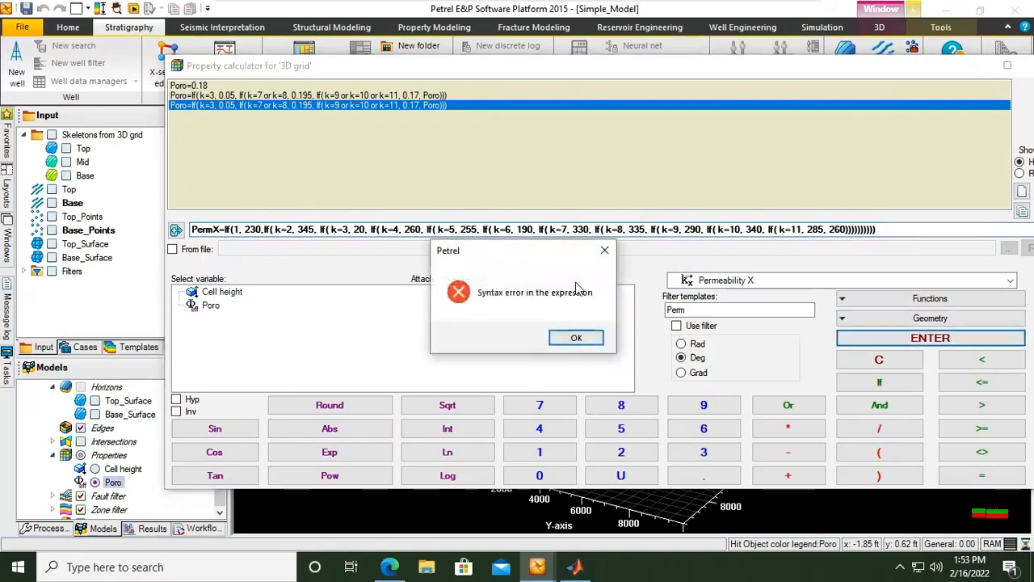
{"action": "left_click", "coordinate": [575, 338]}
{"action": "type", "text": ")"}
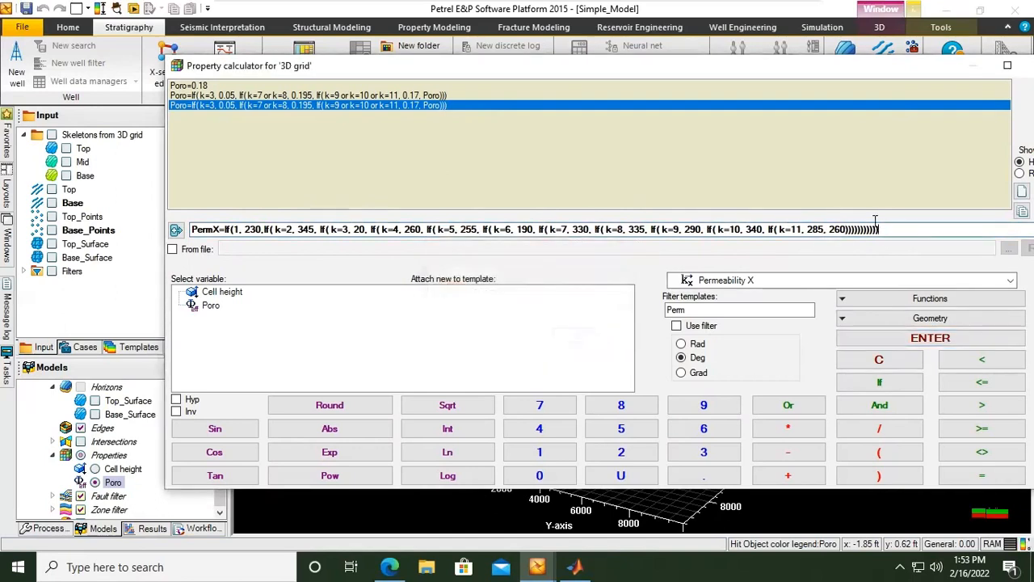
{"action": "triple_click", "coordinate": [534, 230]}
{"action": "type", "text": "k="}
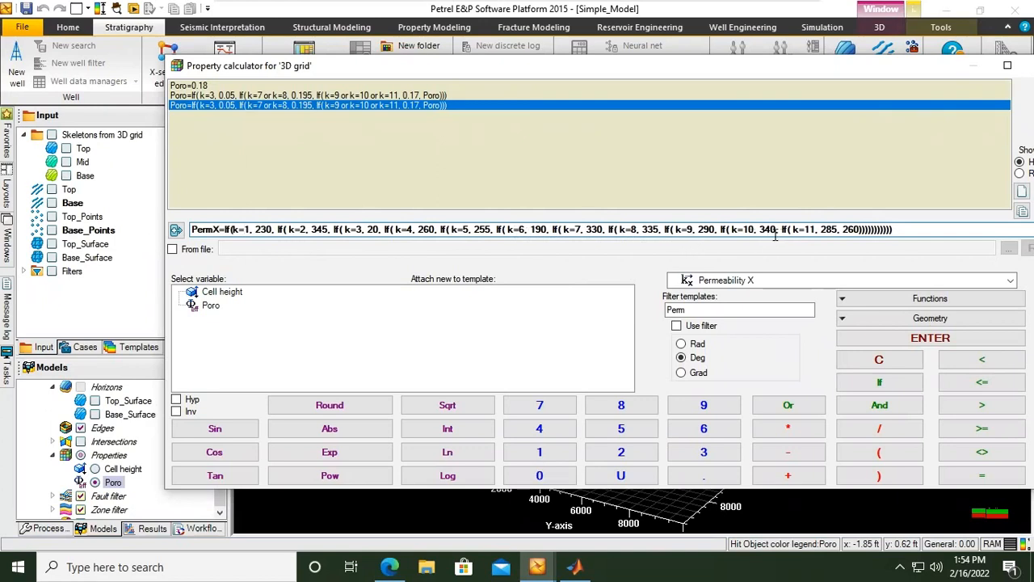
Step: Compute the PermX property from the corrected formula and close the calculator
{"action": "left_click", "coordinate": [932, 338]}
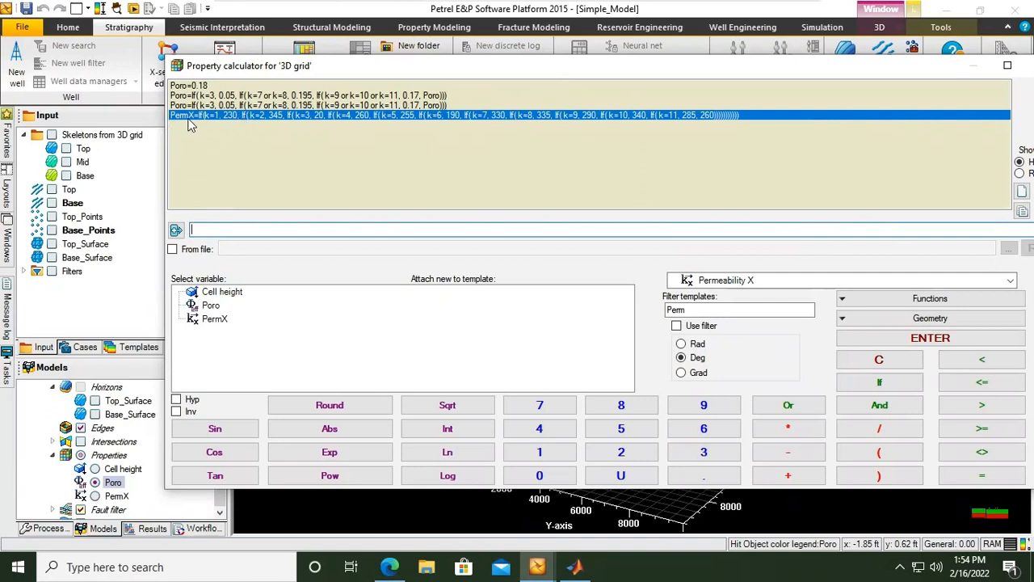
{"action": "mouse_move", "coordinate": [192, 121]}
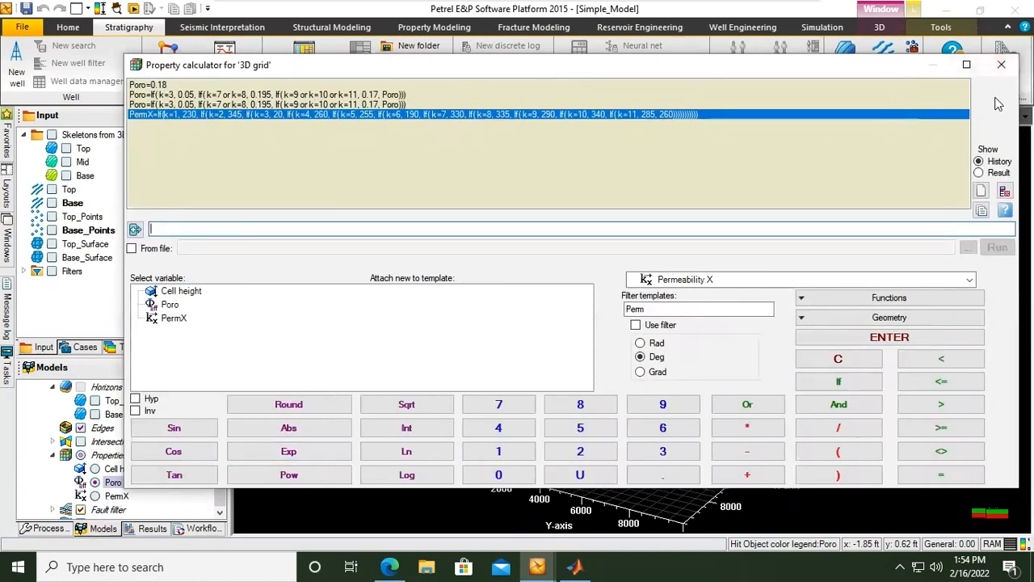
{"action": "left_click", "coordinate": [1002, 65]}
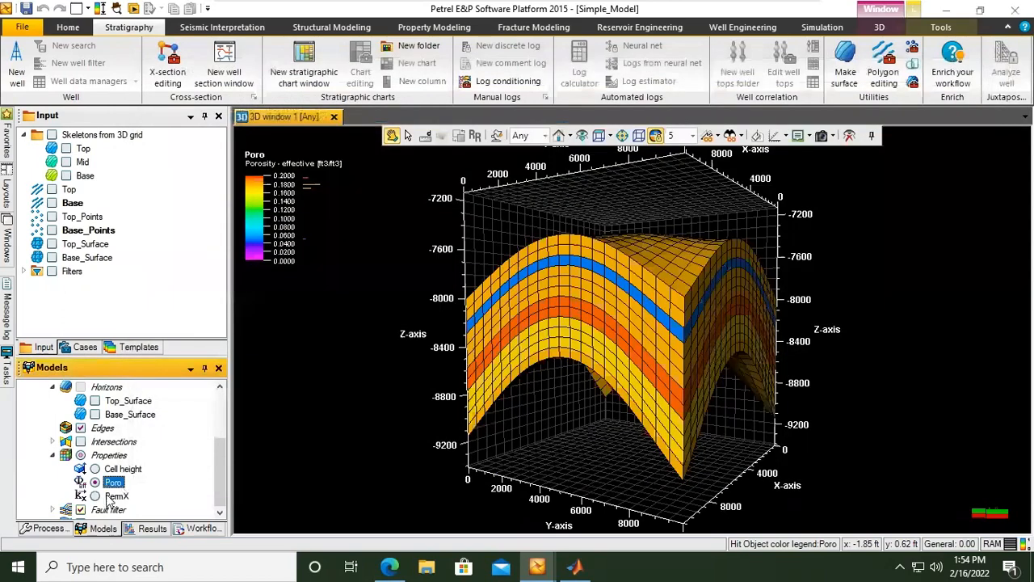